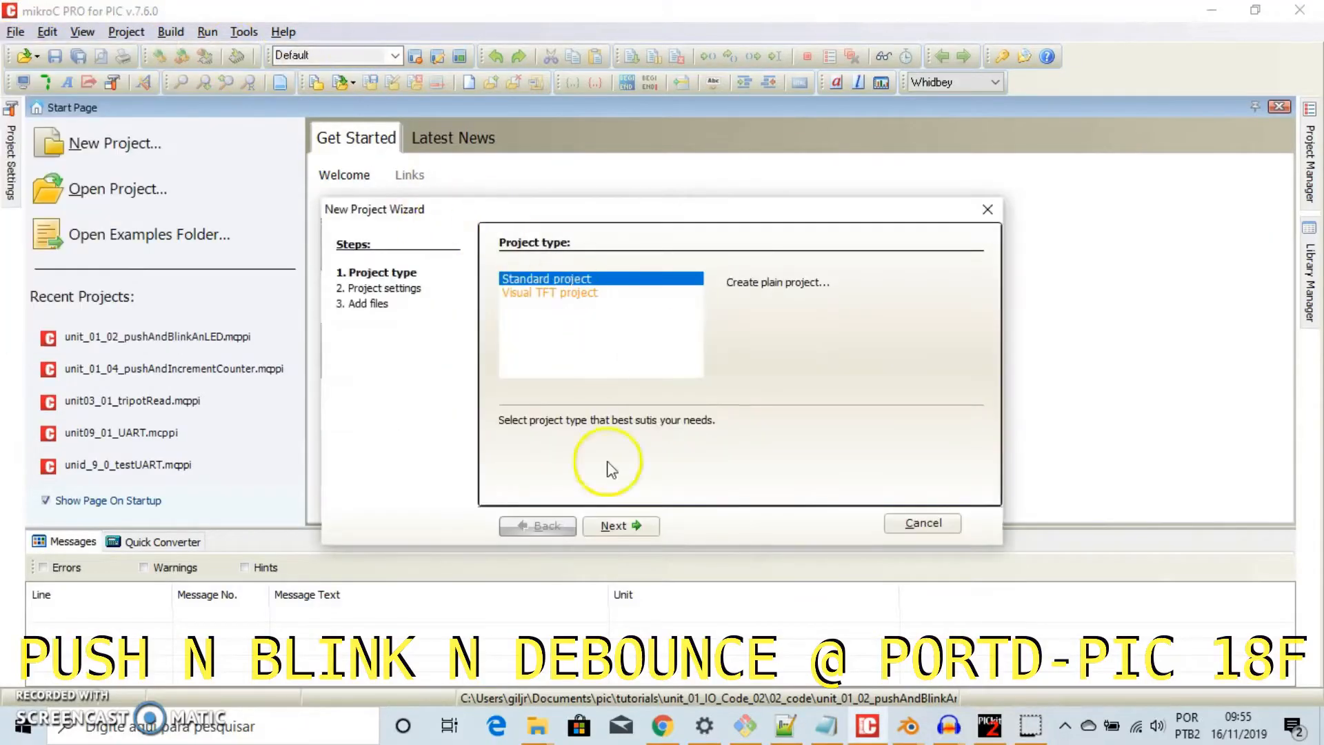
Step: Name the project unit_01_03_pushAndBlinkAnLED and place it in a newly created 03_code folder
left_click(619, 525)
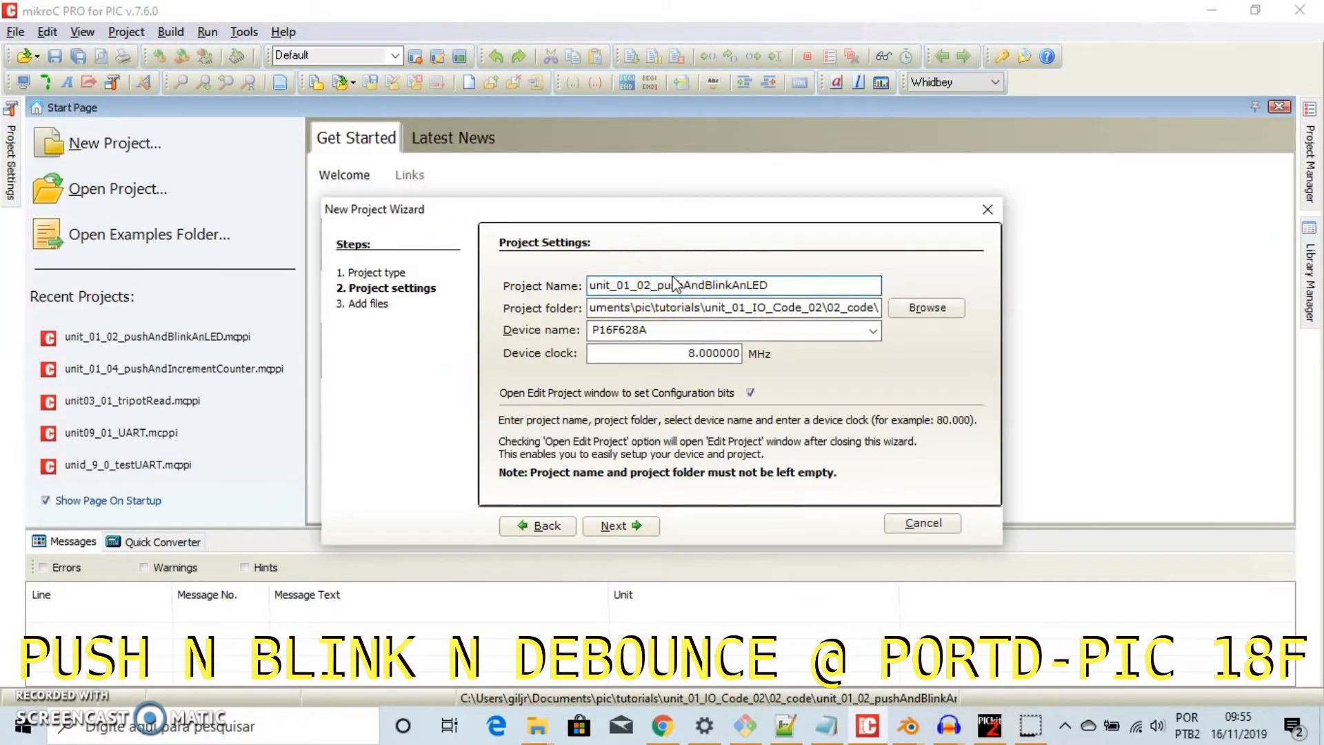
type("unit_01_03_pushAndBlinkAnLED")
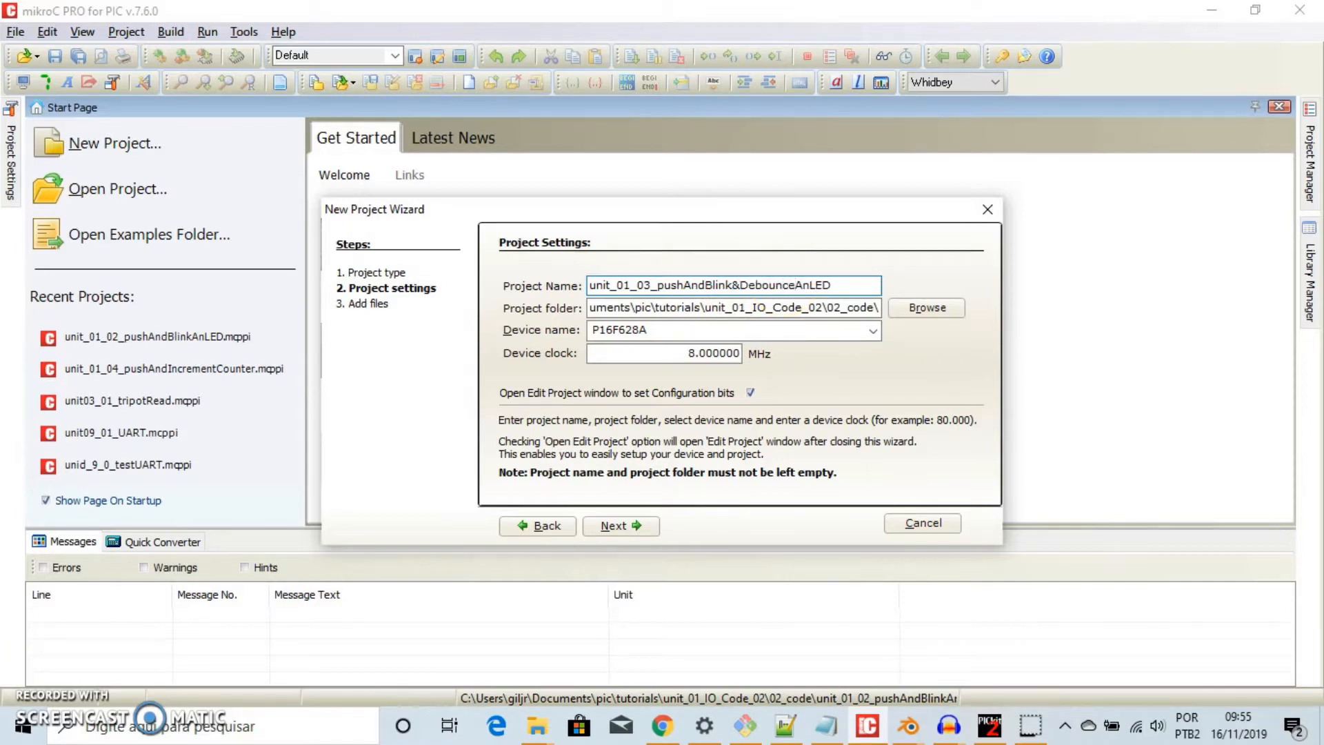
left_click(925, 307)
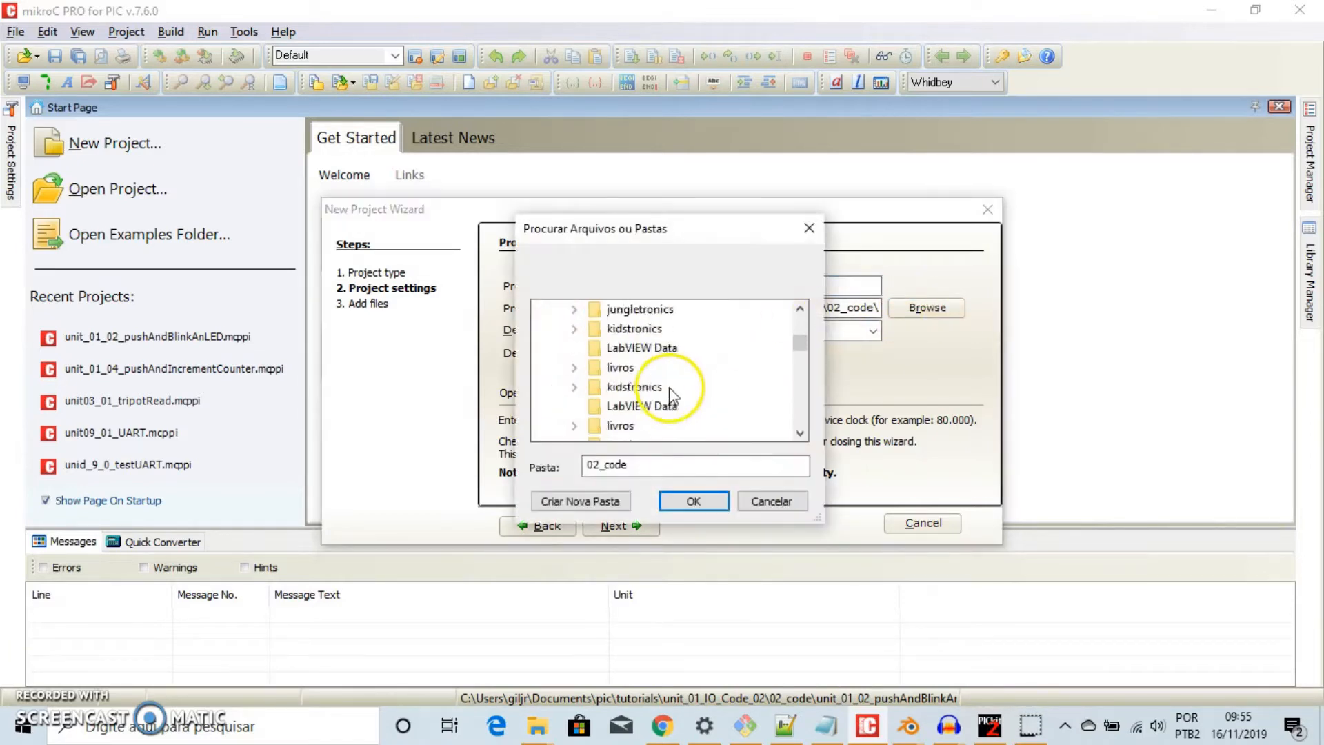
left_click(581, 500)
type("03_code")
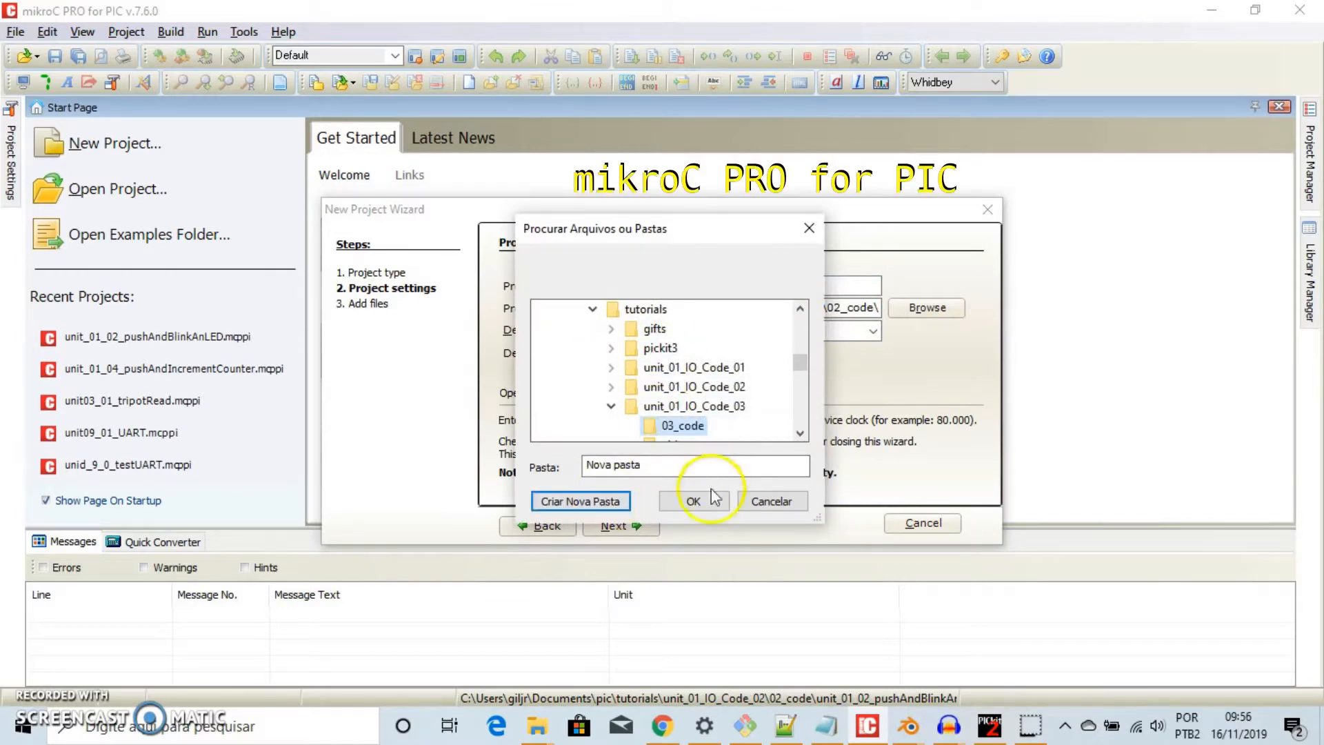
left_click(692, 501)
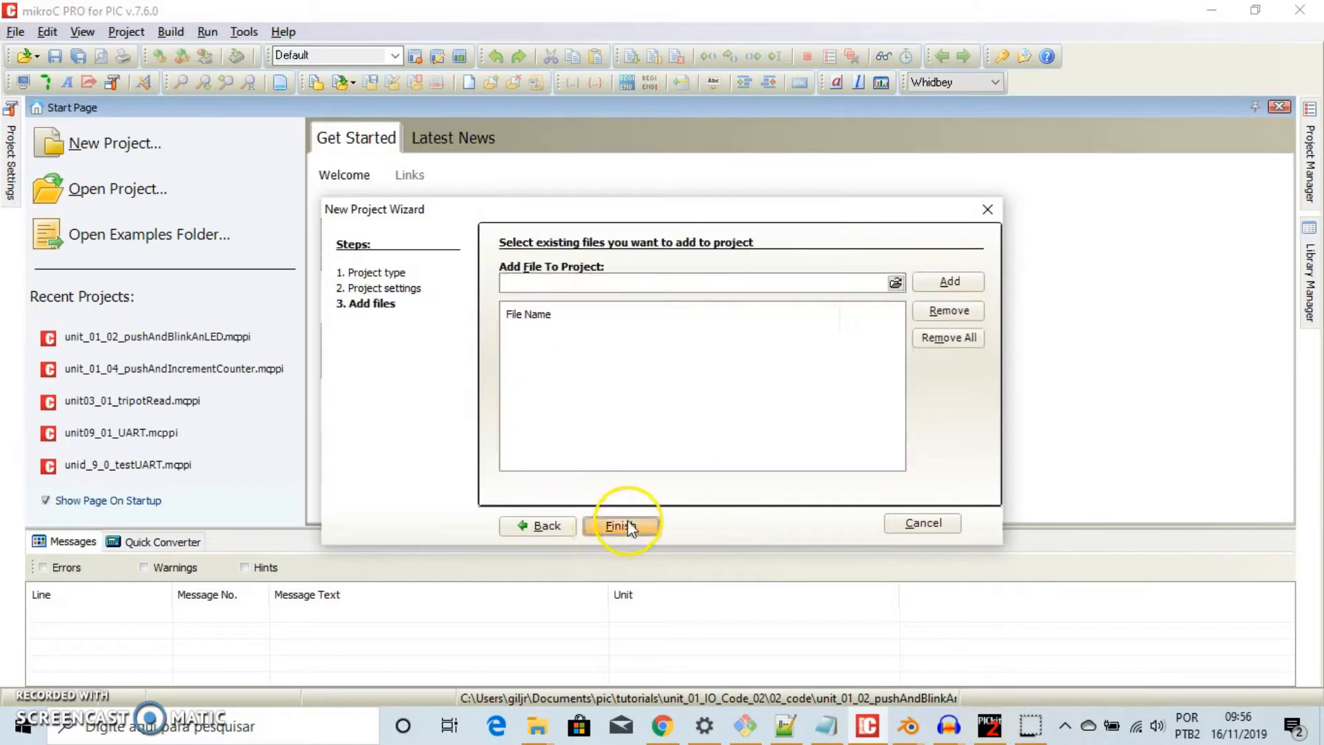
Step: Finish the wizard and bring in the unit_01_02_pushAndBlinkAnLED.c code as the starting source
left_click(620, 526)
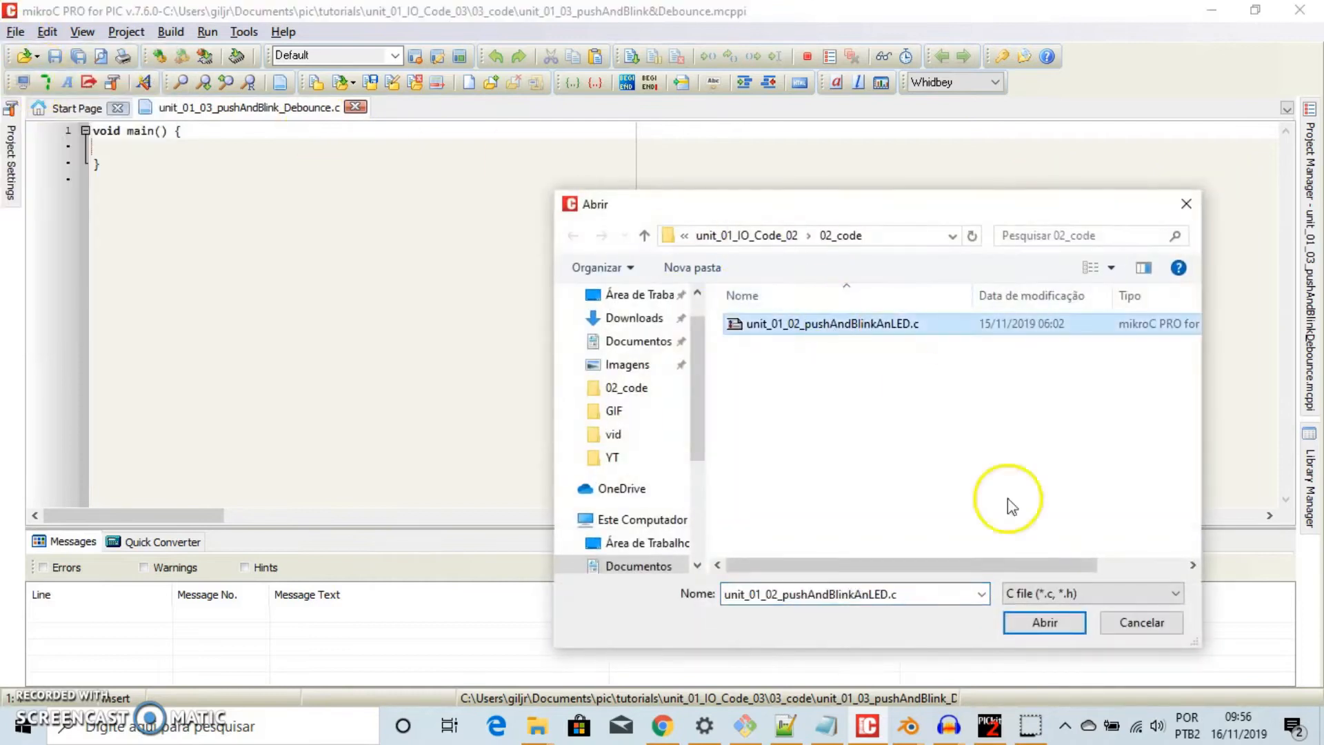
left_click(1044, 622)
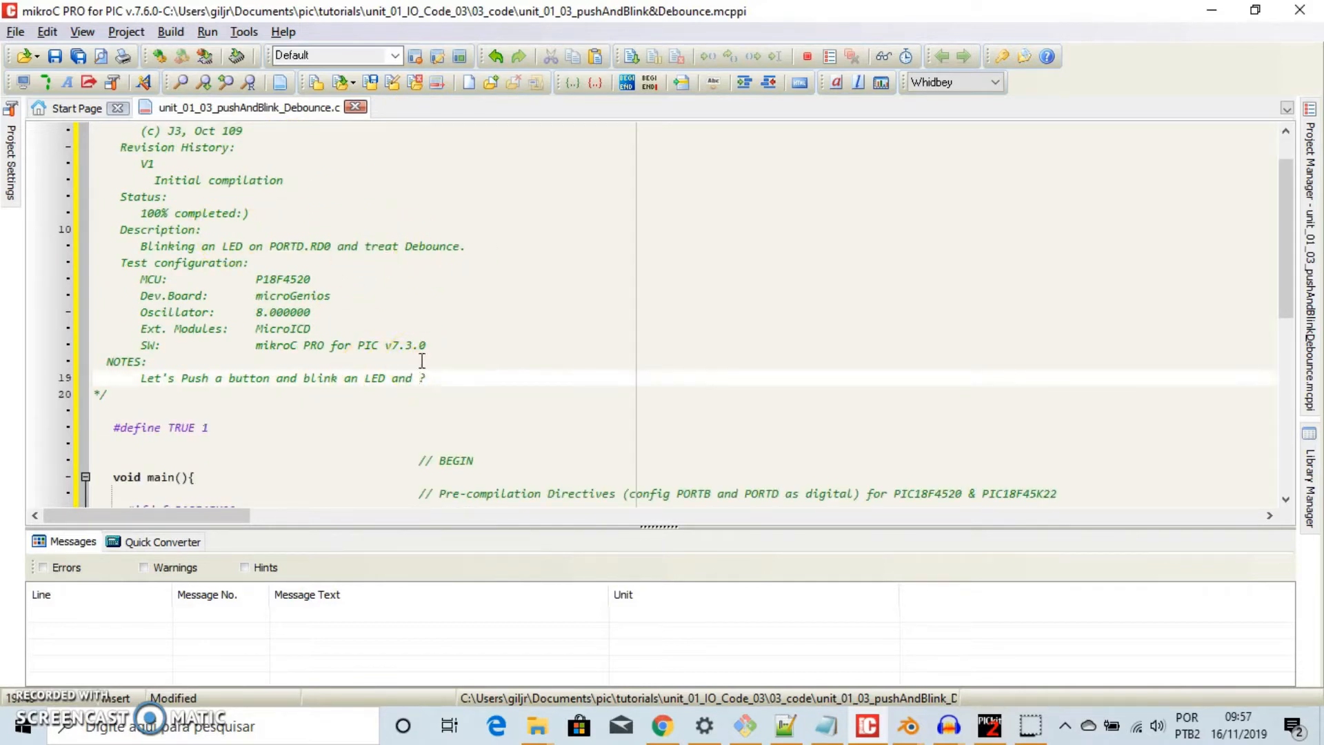
Step: Declare 'unsigned char flag = 0;' below #define TRUE 1 with a 'manipulate the loop' comment
scroll("down", 3)
type("debounce")
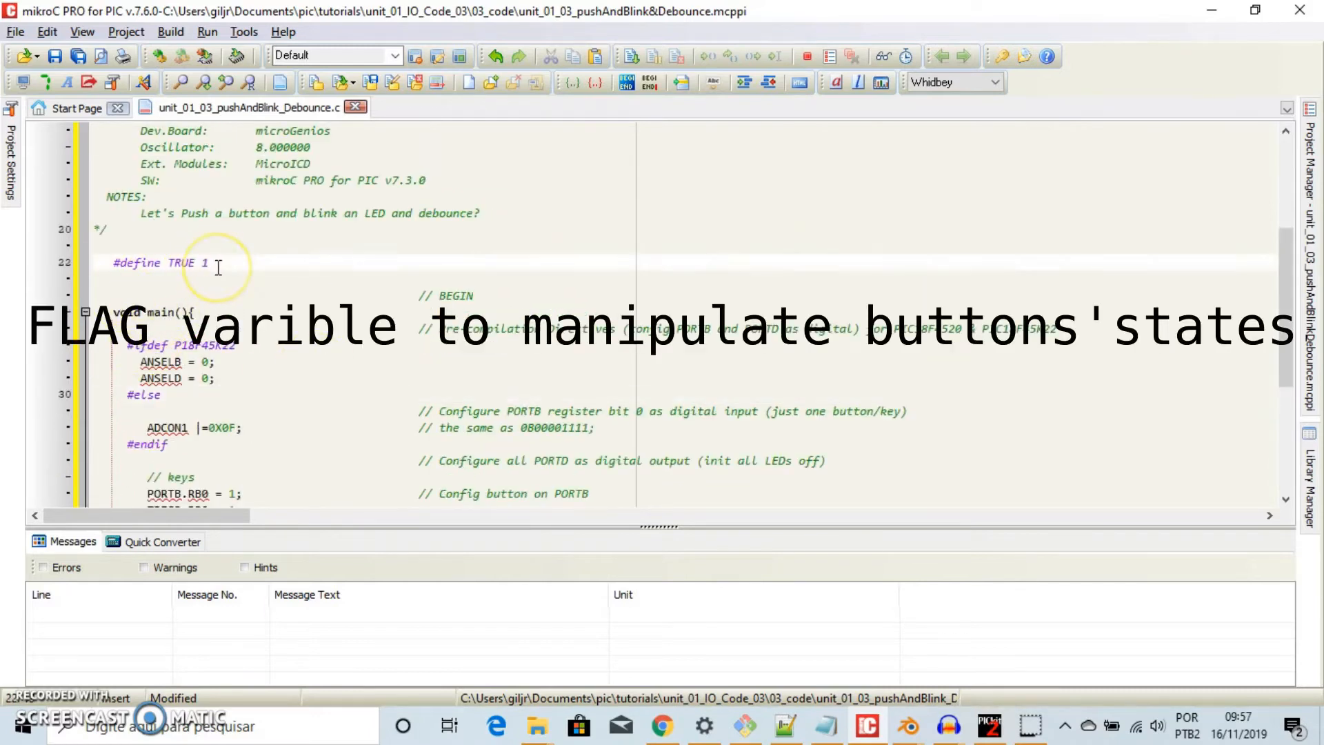
type("unsigned")
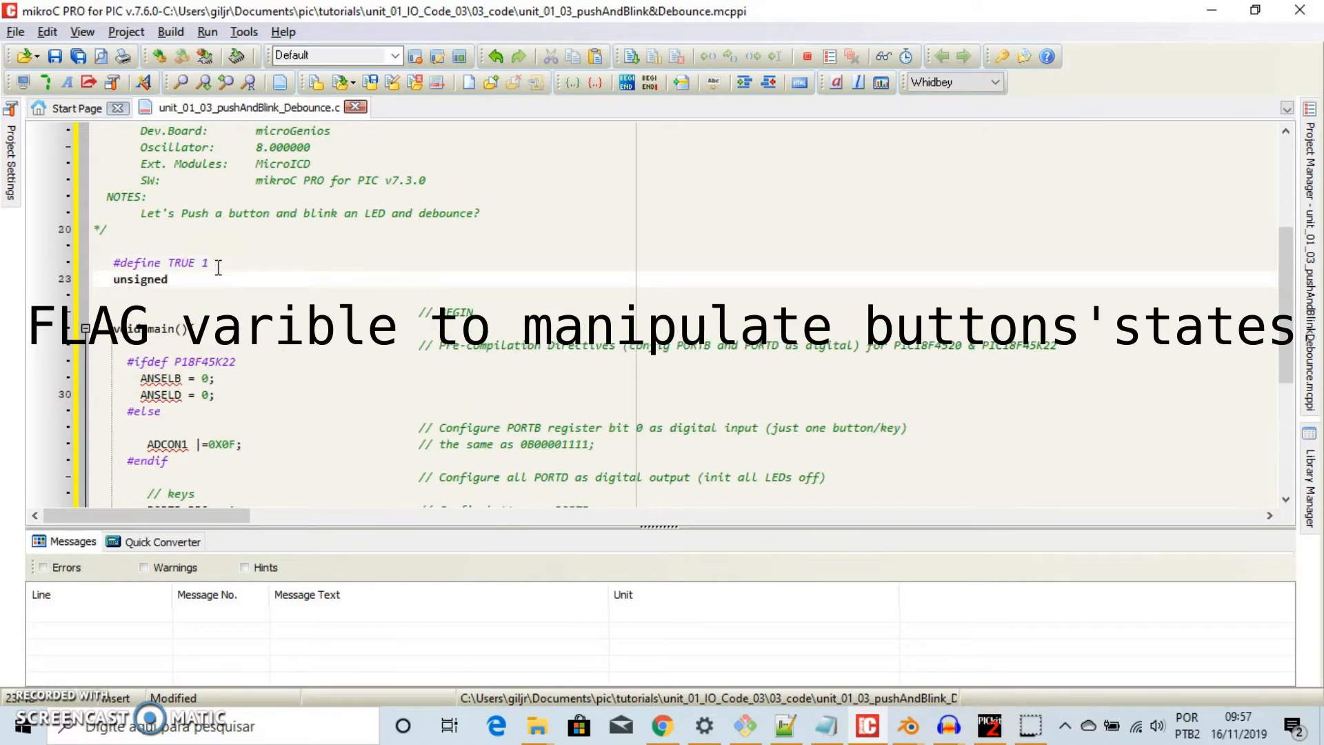
type("char flag = 0 ;                     // Flag to")
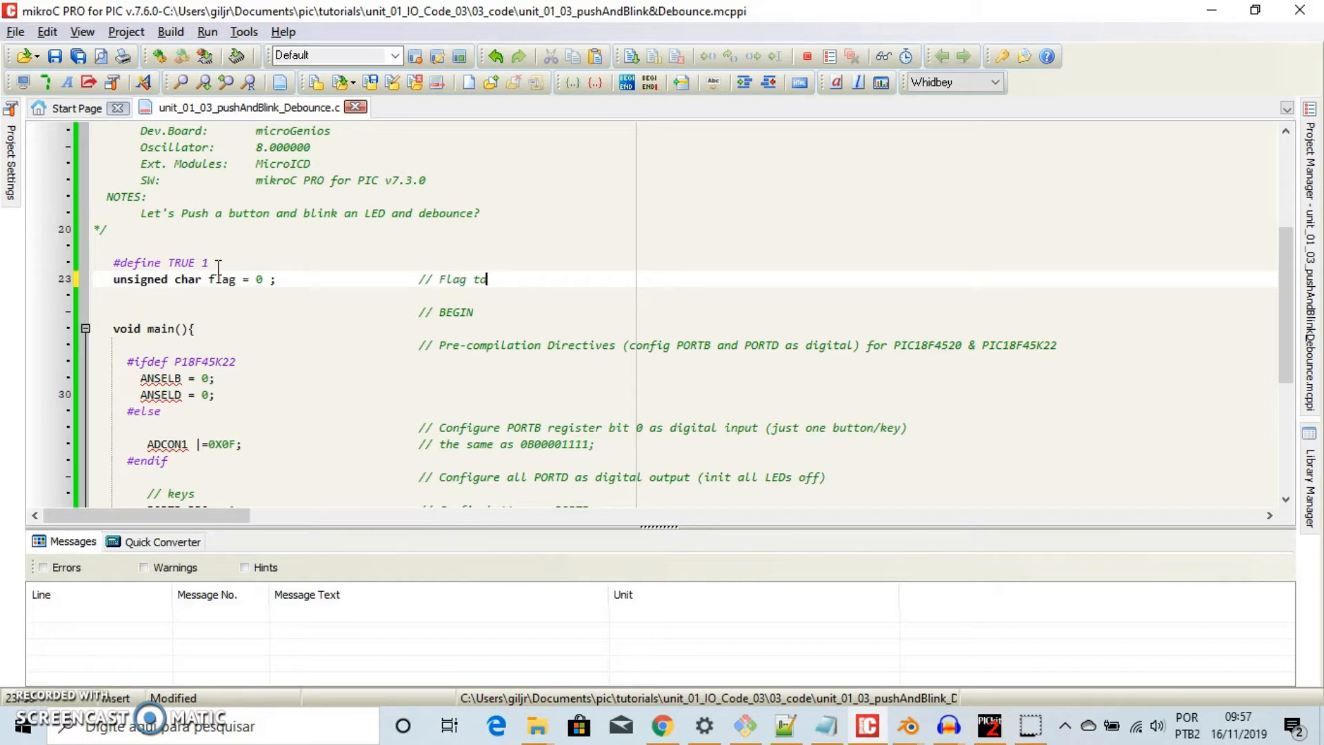
type("manipulate the loo")
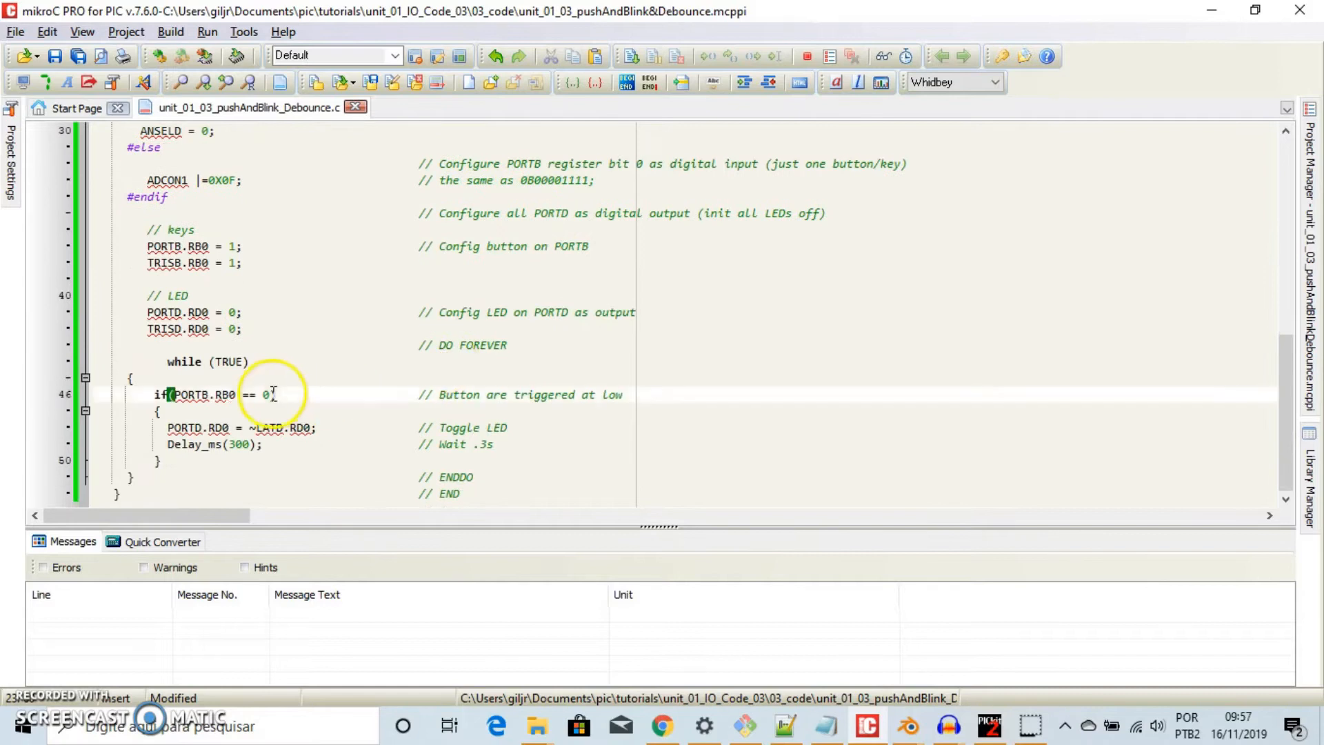
Step: Require '&& flag == 0' in the button check and set 'flag = 1;' after the LED toggle
type("&& flag == 0")
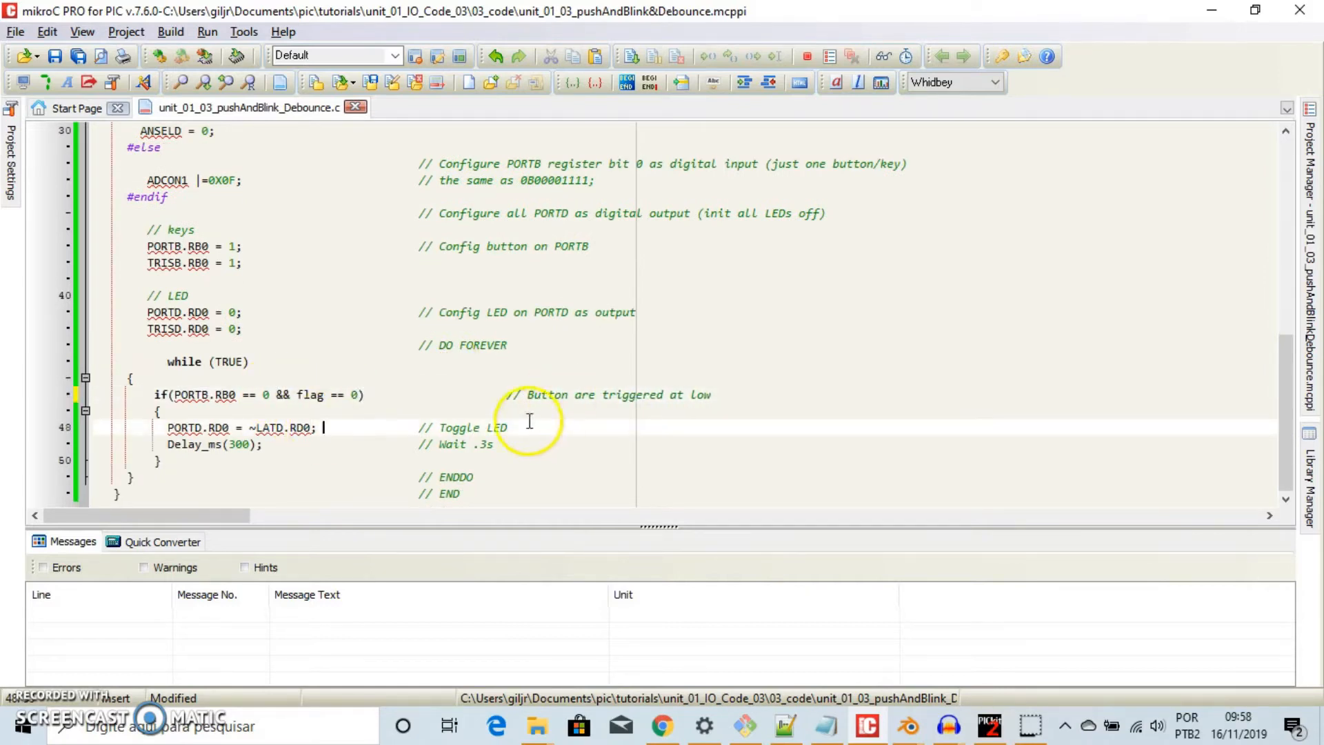
type("flag = 1;")
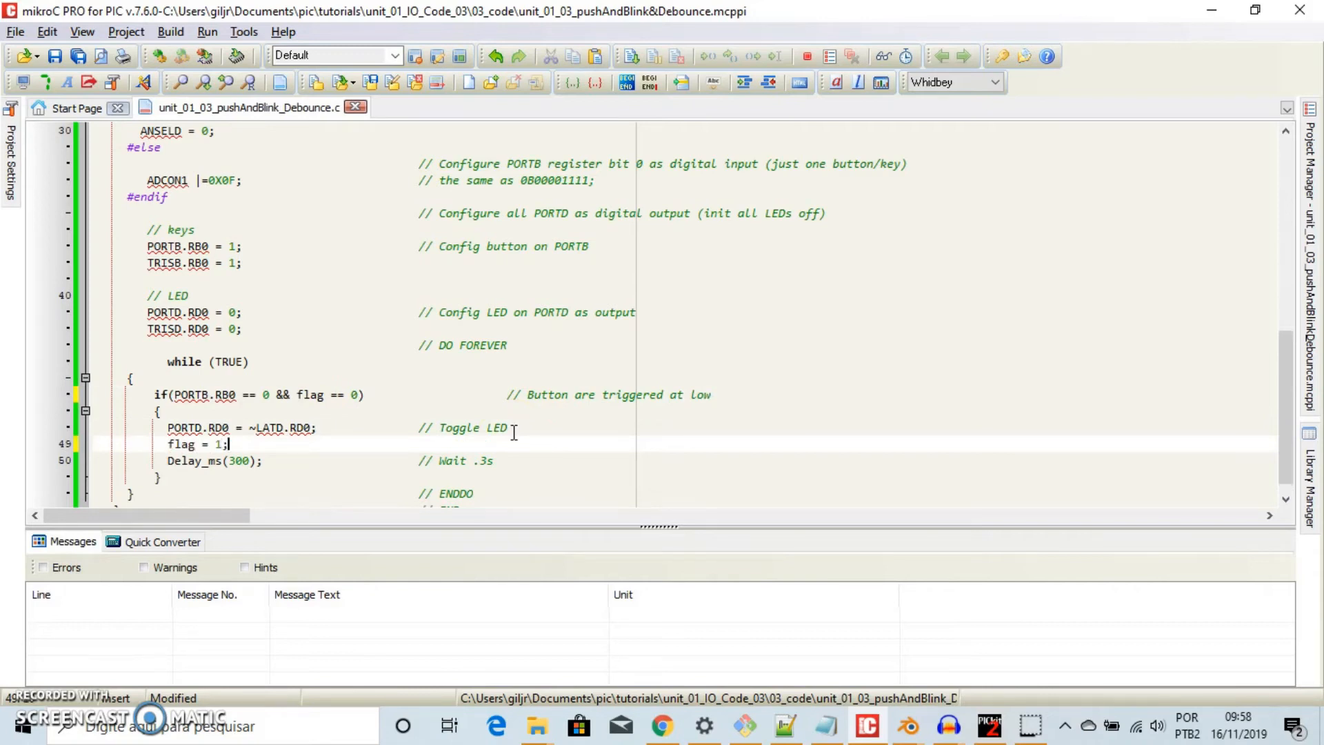
left_click(86, 378)
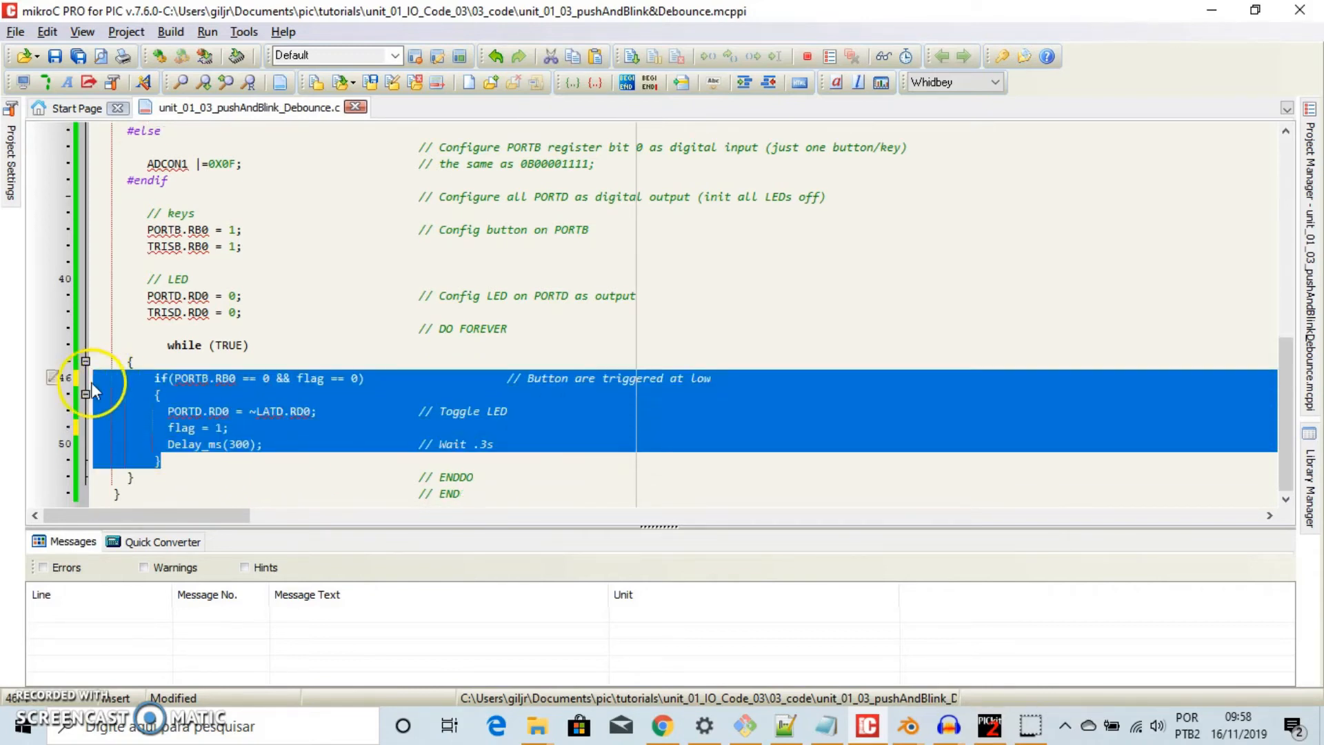